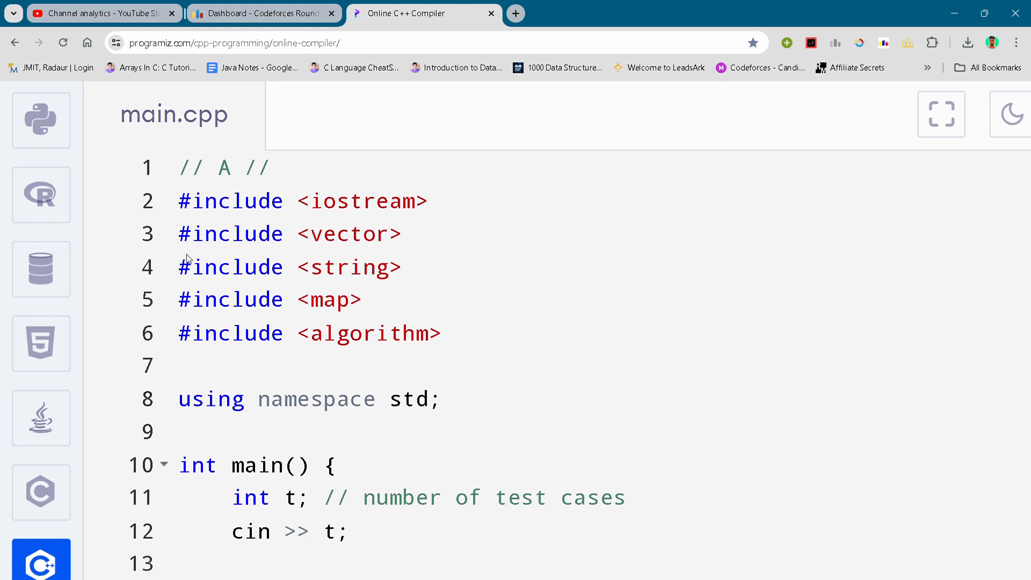
{"action": "mouse_move", "coordinate": [191, 259]}
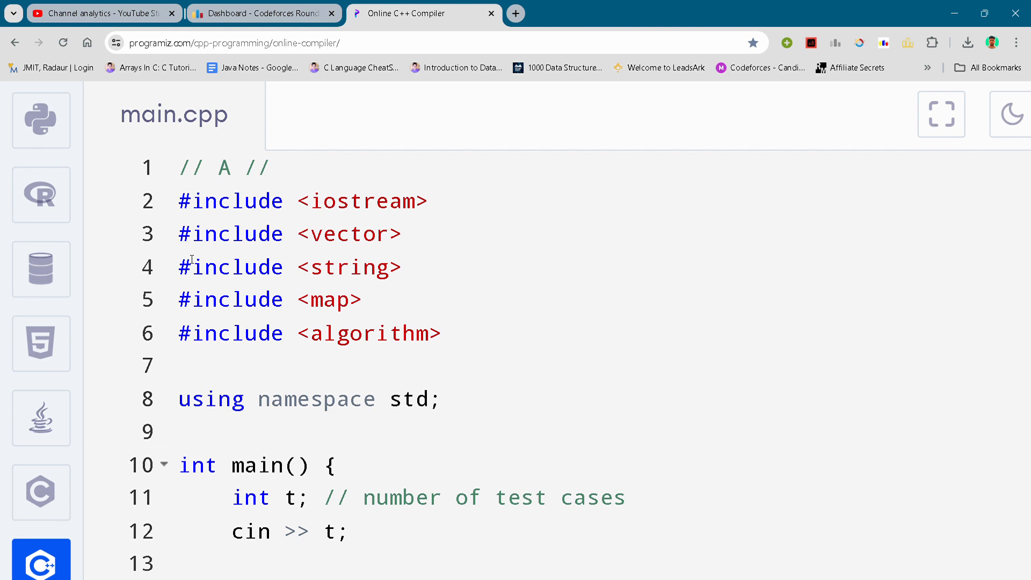
{"action": "left_click", "coordinate": [322, 300]}
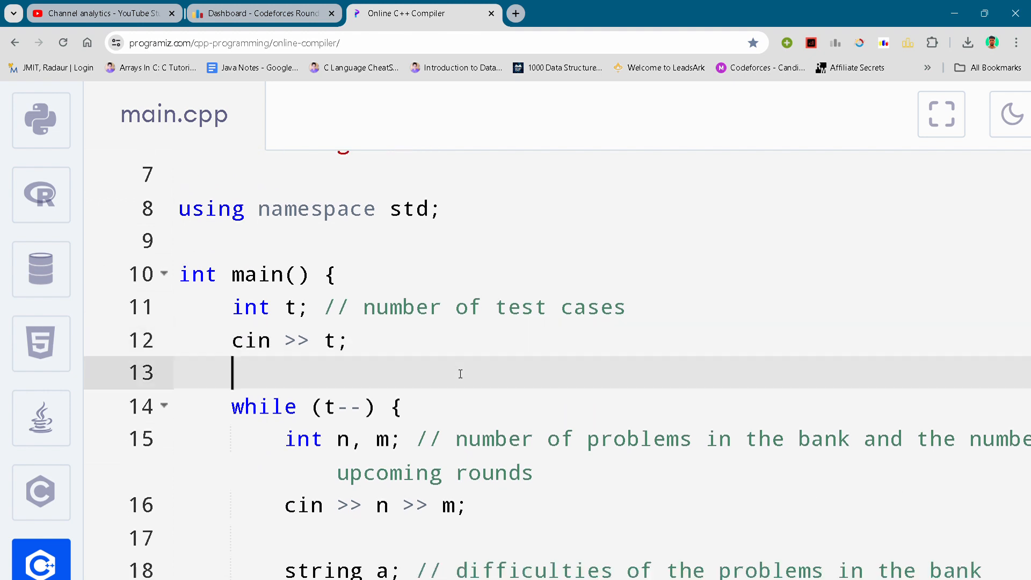
{"action": "scroll", "scroll_direction": "down", "scroll_amount": 3}
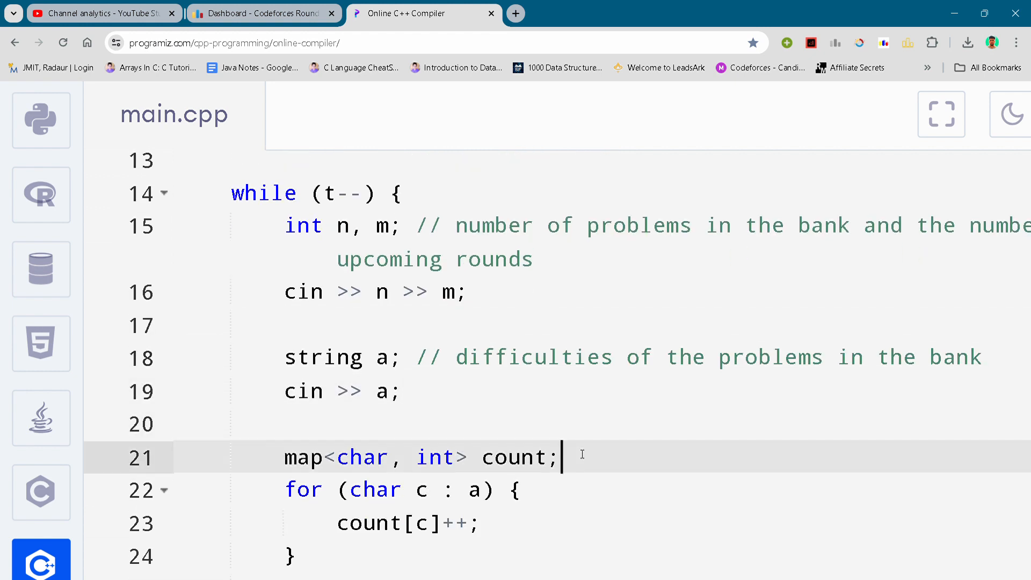
{"action": "scroll", "scroll_direction": "down", "scroll_amount": 3}
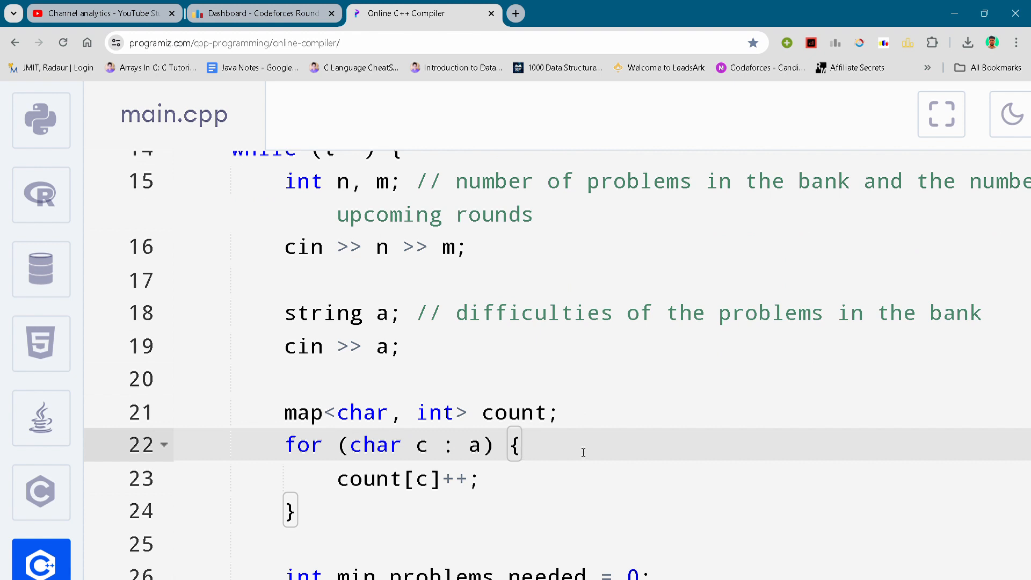
{"action": "scroll", "scroll_direction": "down", "scroll_amount": 3}
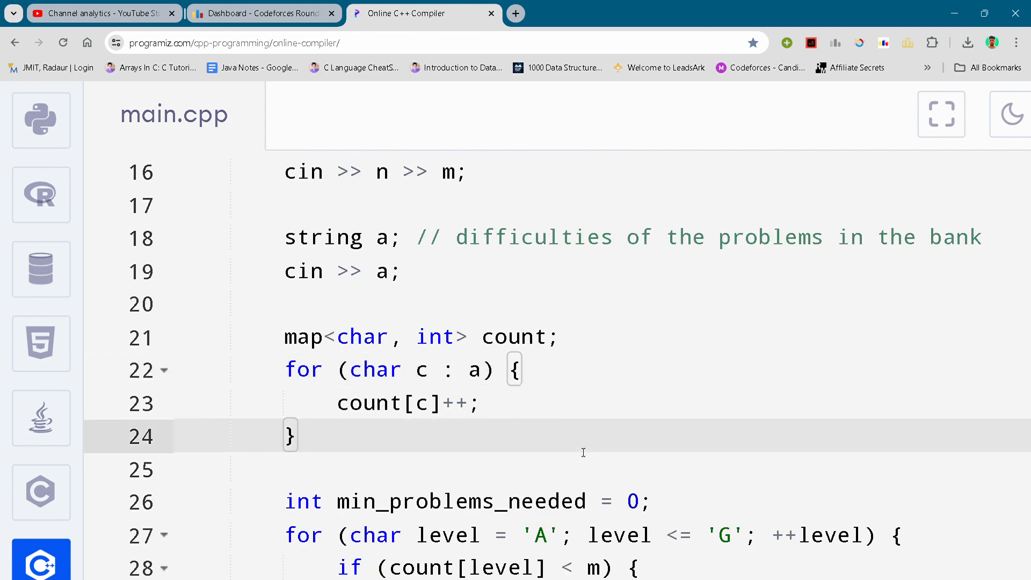
{"action": "left_click", "coordinate": [576, 455]}
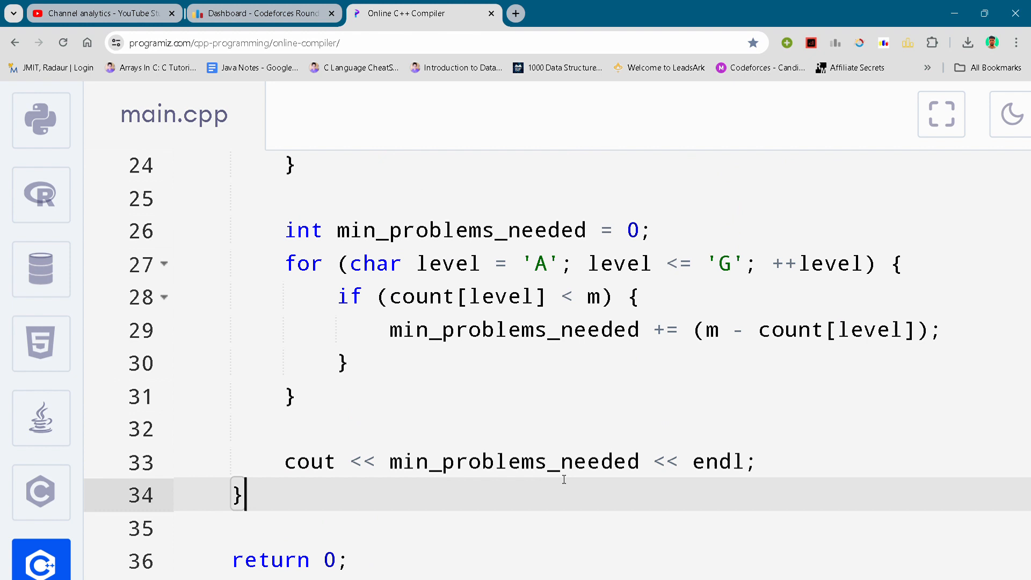
{"action": "scroll", "scroll_direction": "down", "scroll_amount": 3}
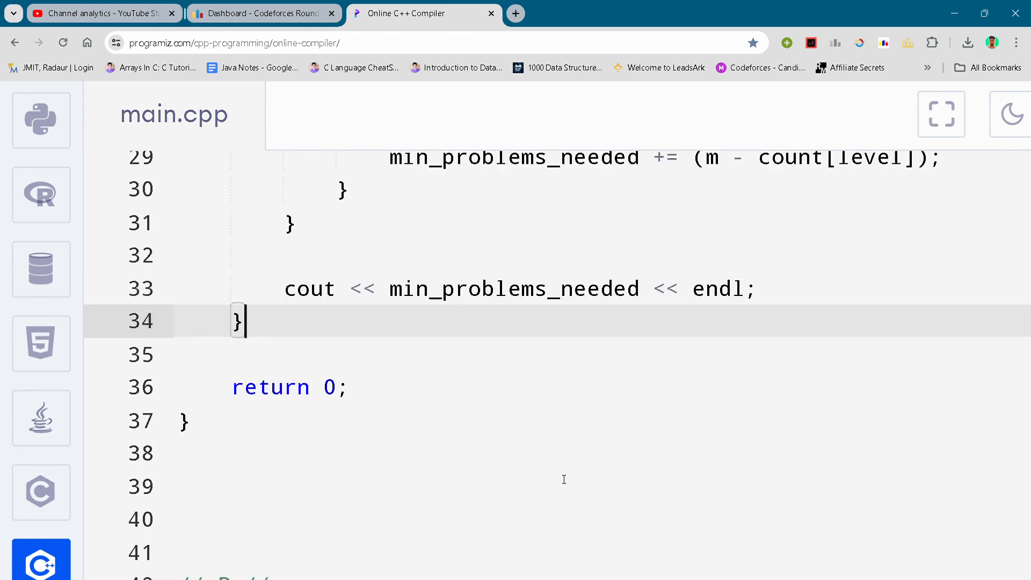
{"action": "scroll", "scroll_direction": "down", "scroll_amount": 3}
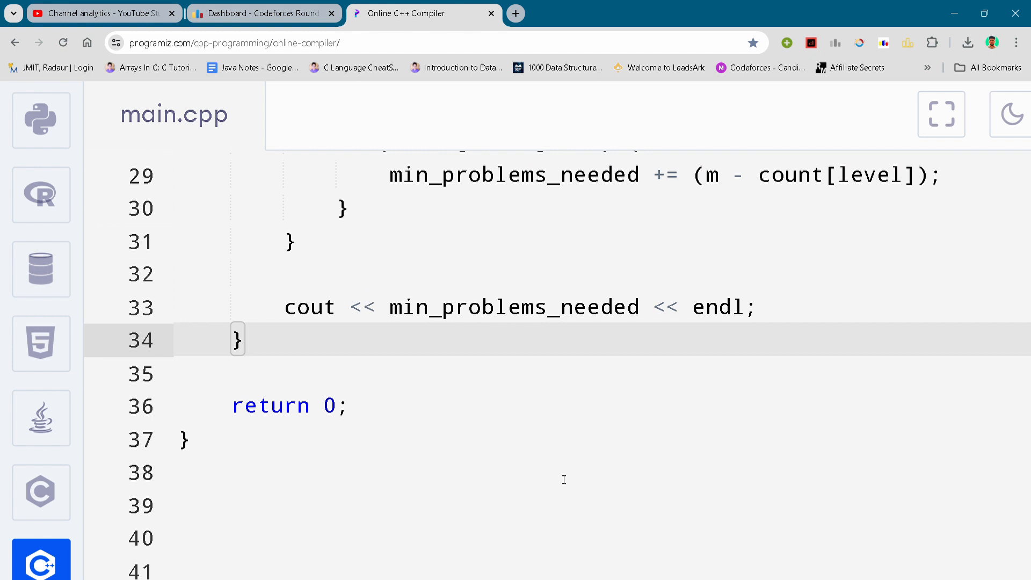
{"action": "mouse_move", "coordinate": [886, 250]}
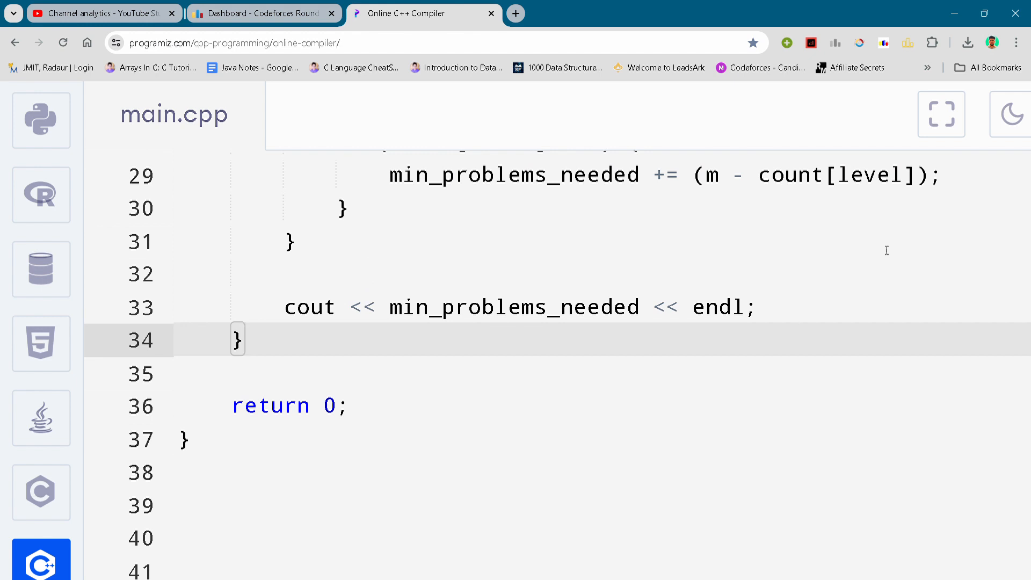